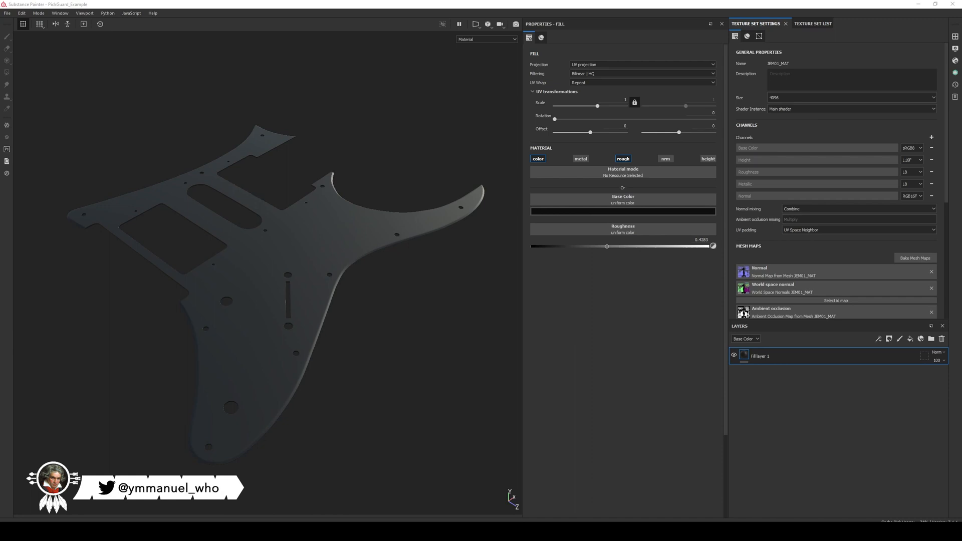
mouse_move(328, 456)
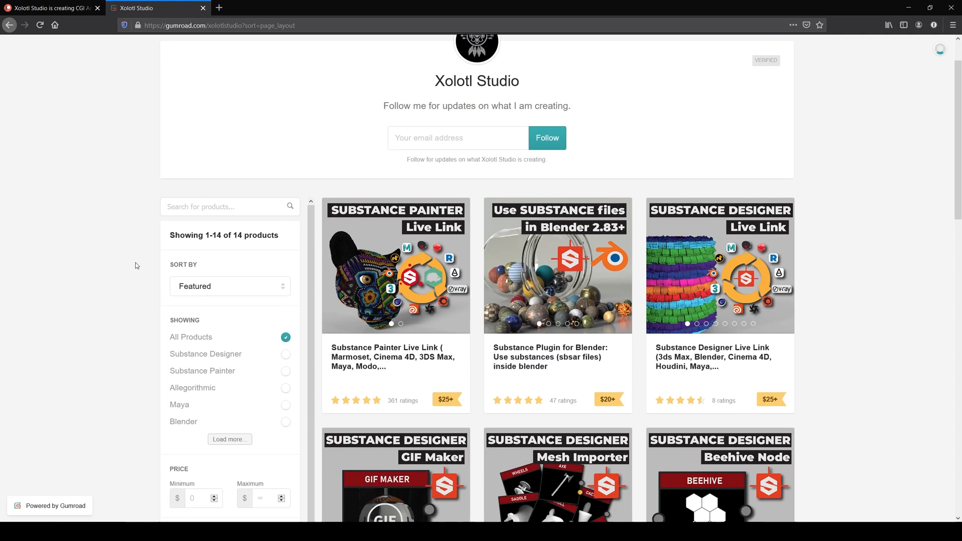
Scroll the layer stack to the new white-based Fill layer above Fill layer 1.
scroll(down, 3)
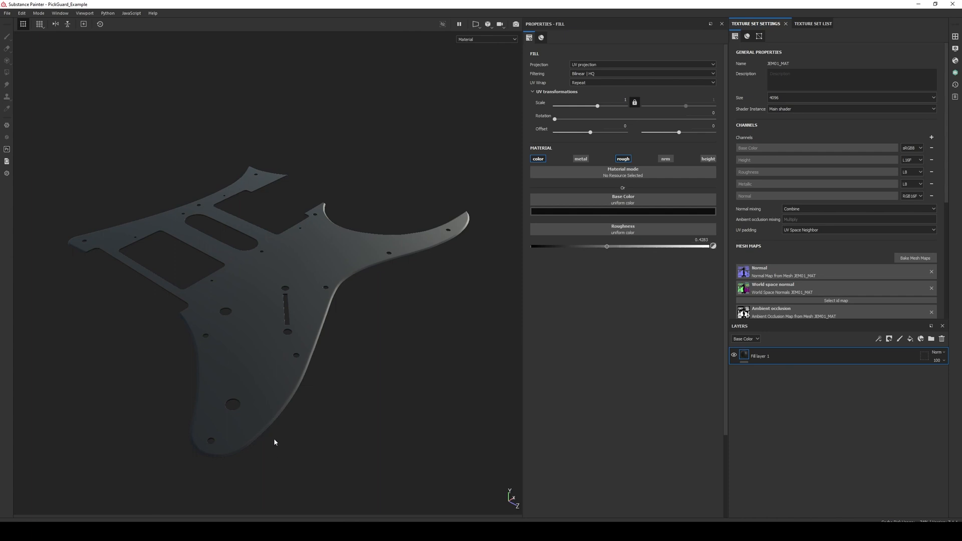
mouse_move(257, 446)
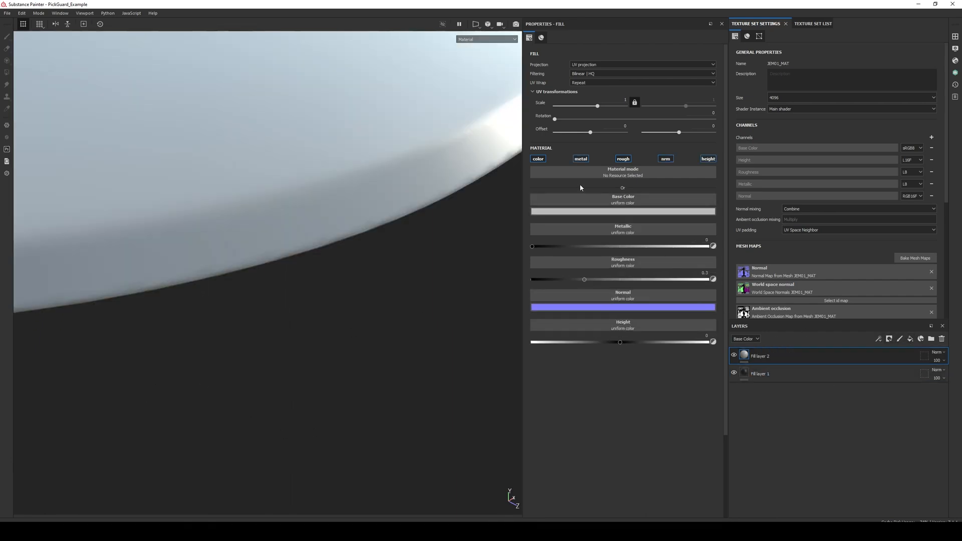
Restrict Fill layer 2 to the color channel and add a black mask.
click(622, 211)
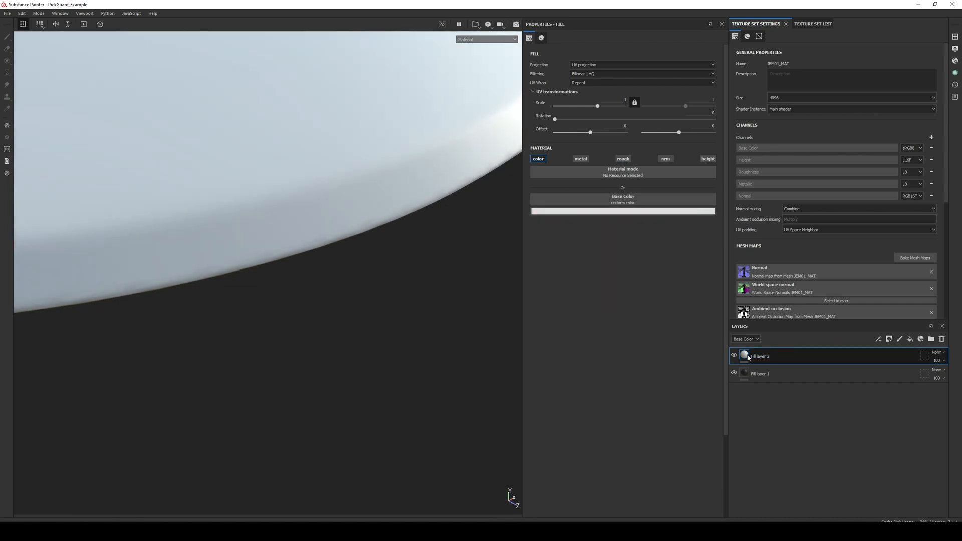
right_click(759, 356)
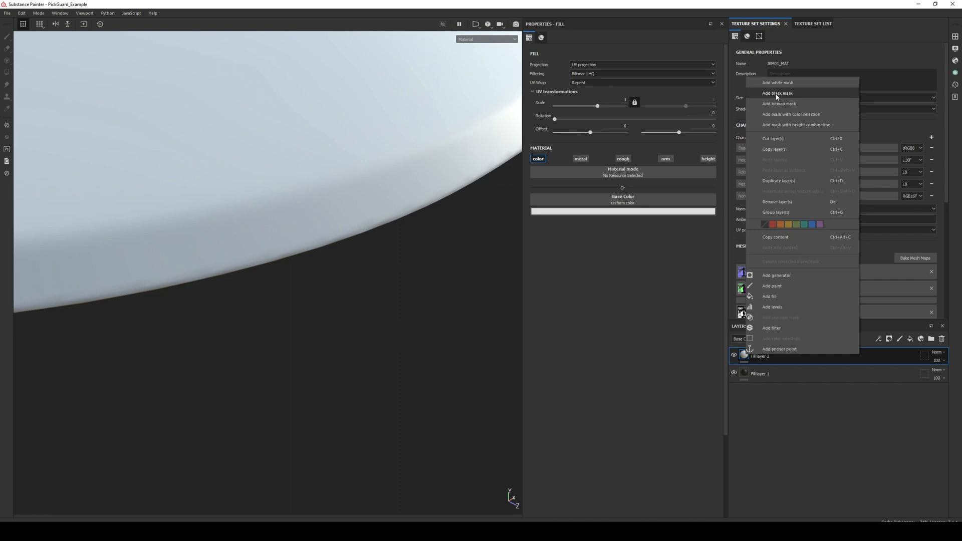
click(777, 92)
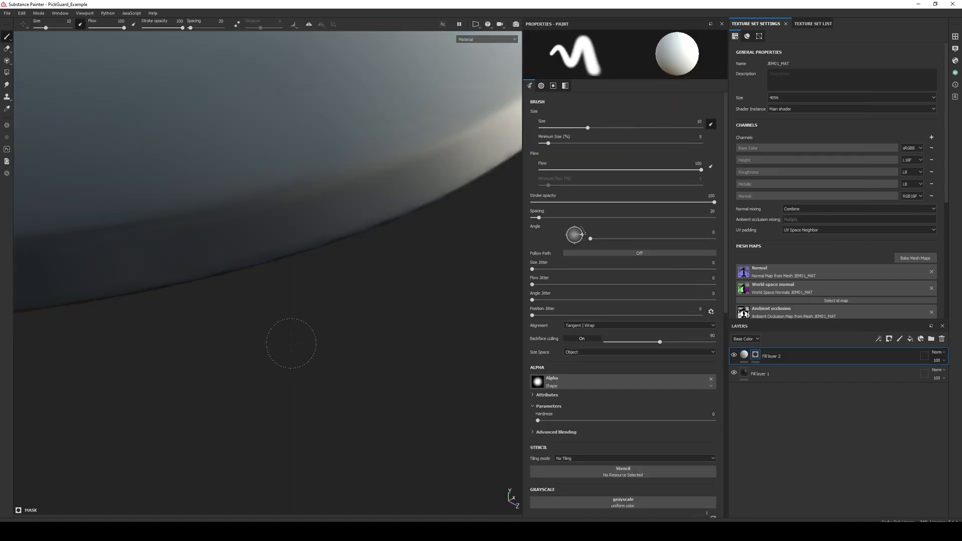
drag(587, 127, 542, 127)
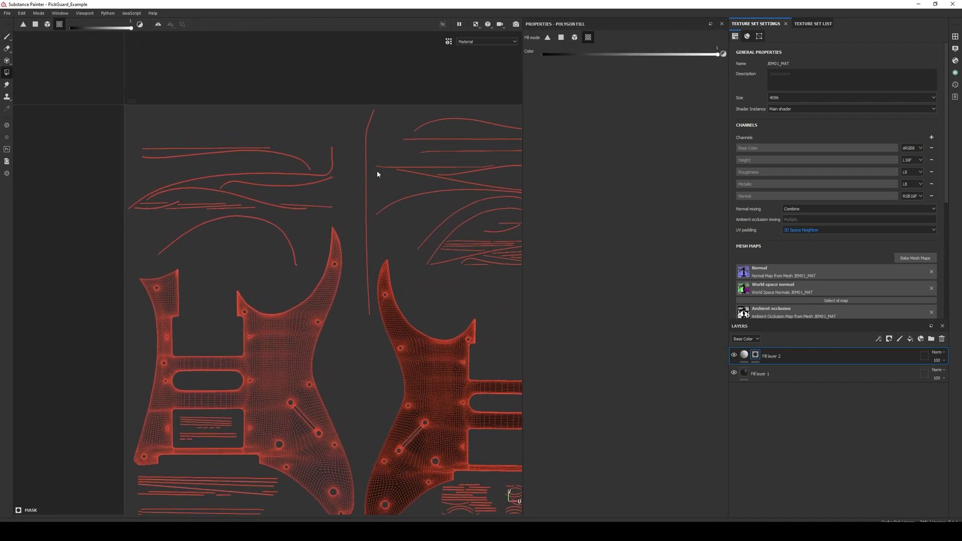
Marquee-select the thin edge UV islands with Polygon Fill to fill them white.
drag(145, 123, 325, 258)
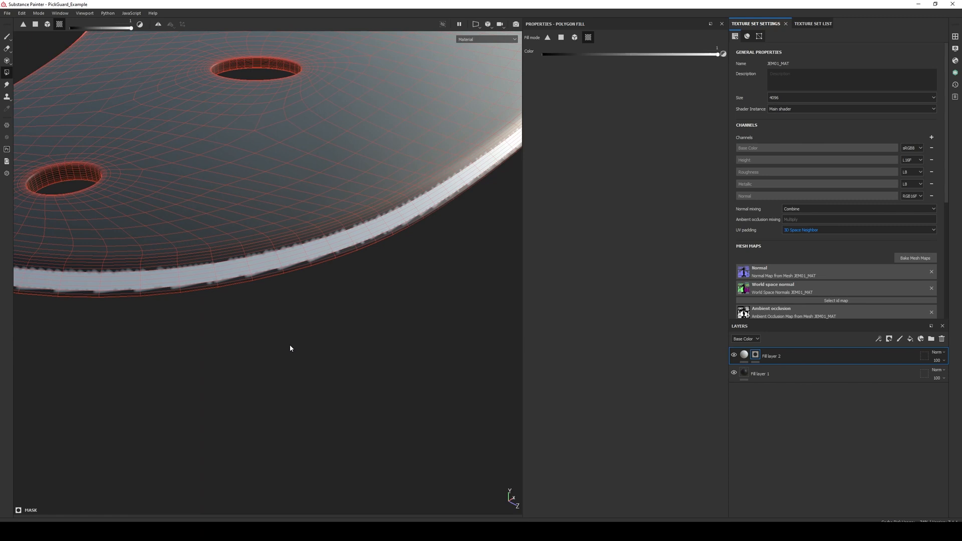
mouse_move(166, 294)
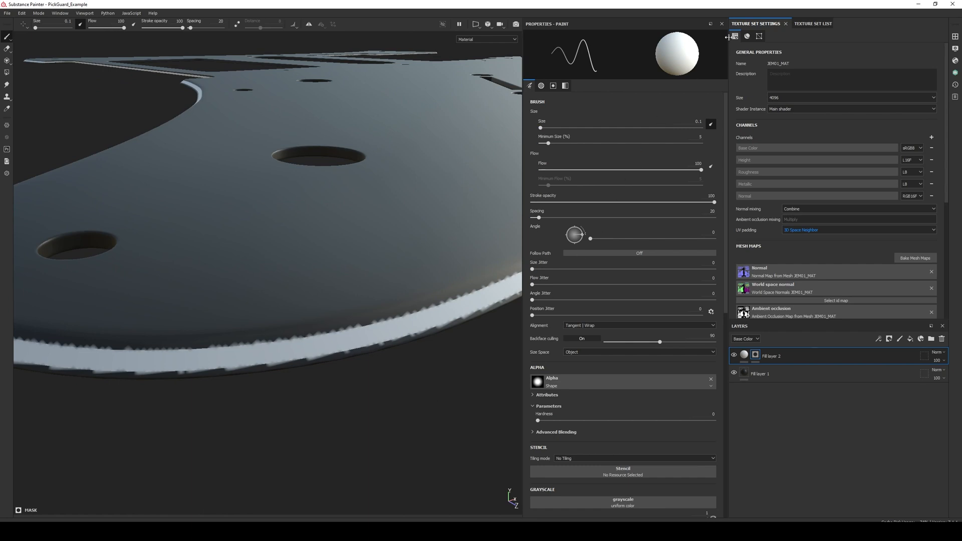
mouse_move(762, 222)
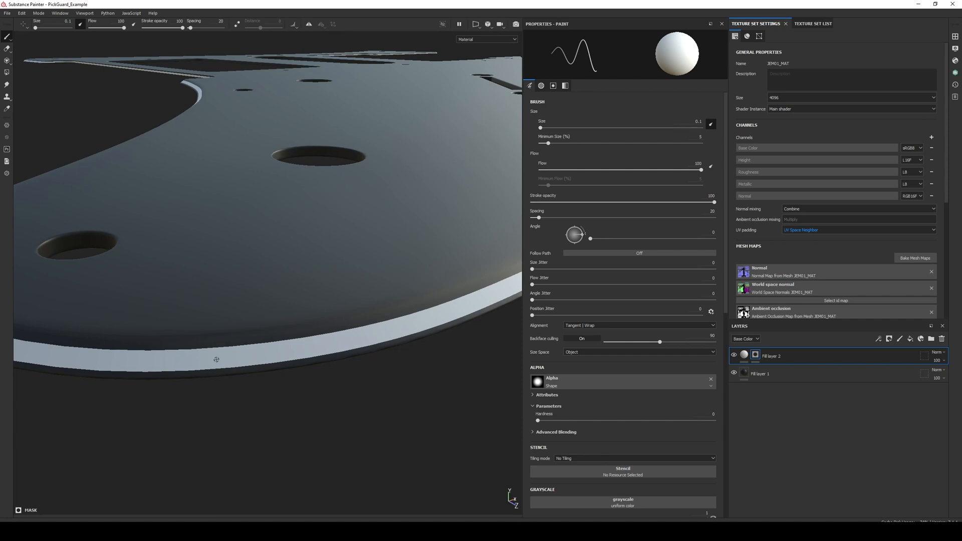
mouse_move(235, 424)
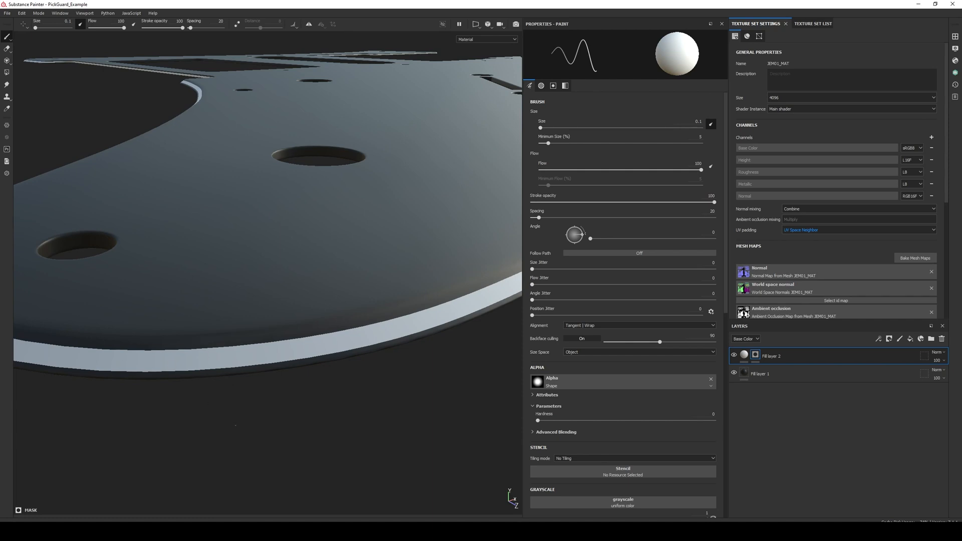